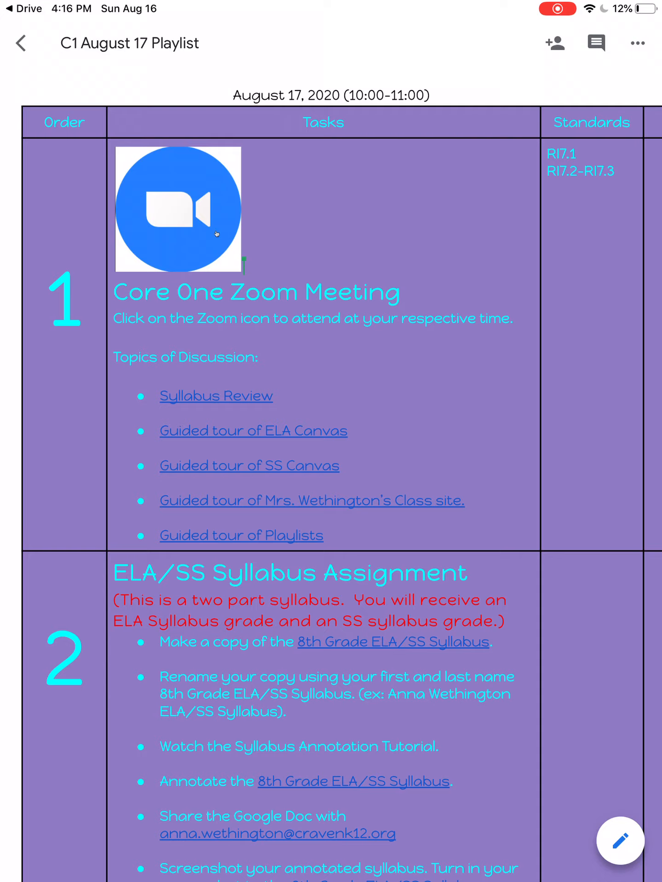
Open the 8th Grade ELA/SS Syllabus linked from the C1 August 17 Playlist doc
{"action": "left_click", "coordinate": [392, 643]}
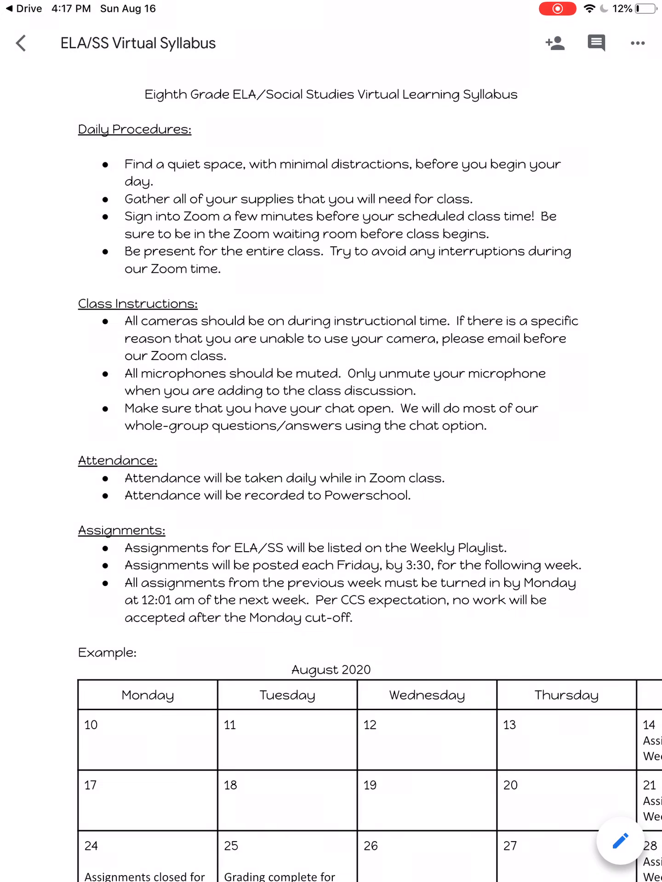
Make a copy of the ELA/SS Virtual Syllabus via Share & export
{"action": "left_click", "coordinate": [638, 43]}
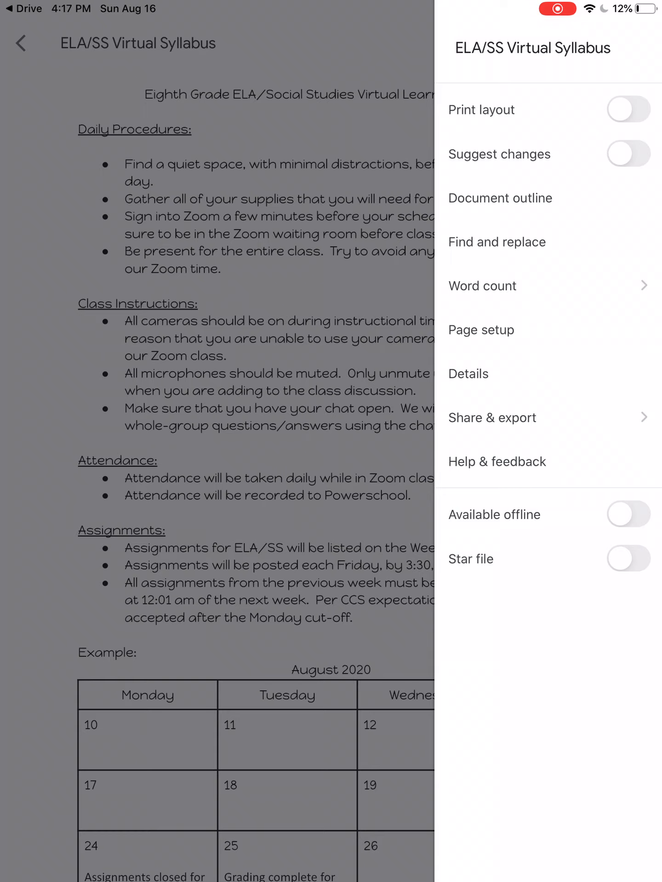
{"action": "left_click", "coordinate": [491, 417]}
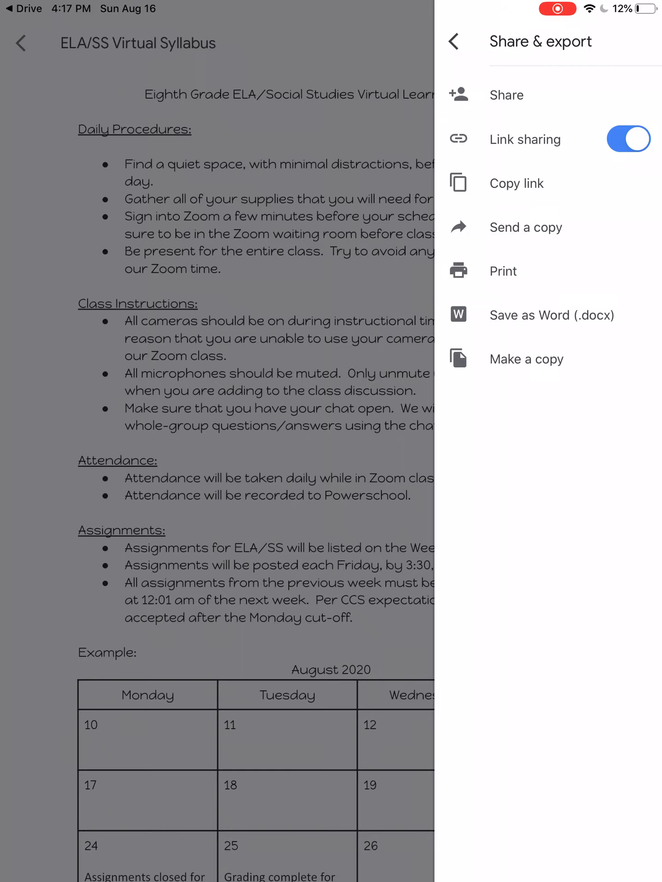
{"action": "left_click", "coordinate": [526, 360]}
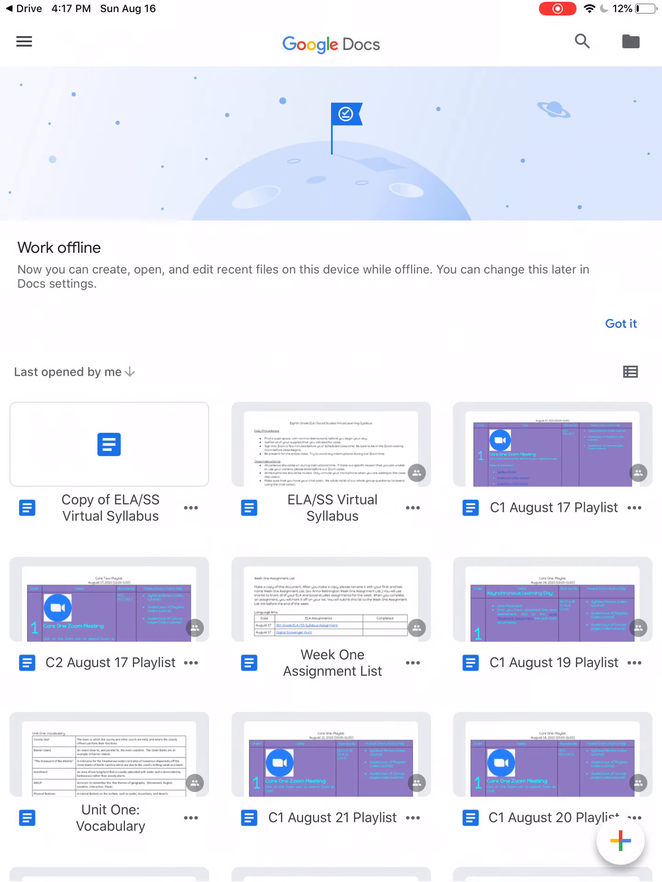
Start renaming the 'Copy of ELA/SS Virtual Syllabus' document from its options menu
{"action": "left_click", "coordinate": [110, 444]}
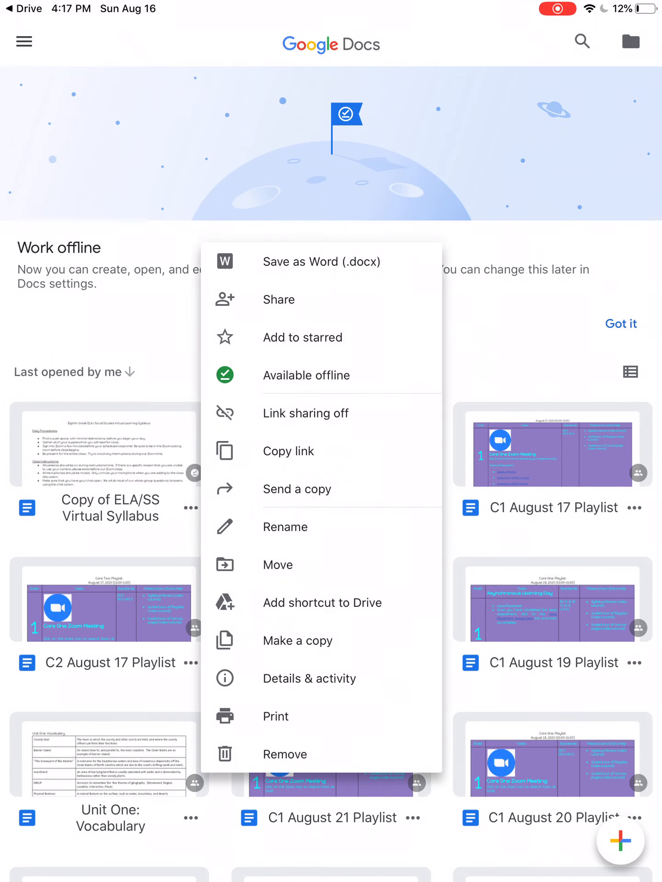
{"action": "left_click", "coordinate": [285, 528]}
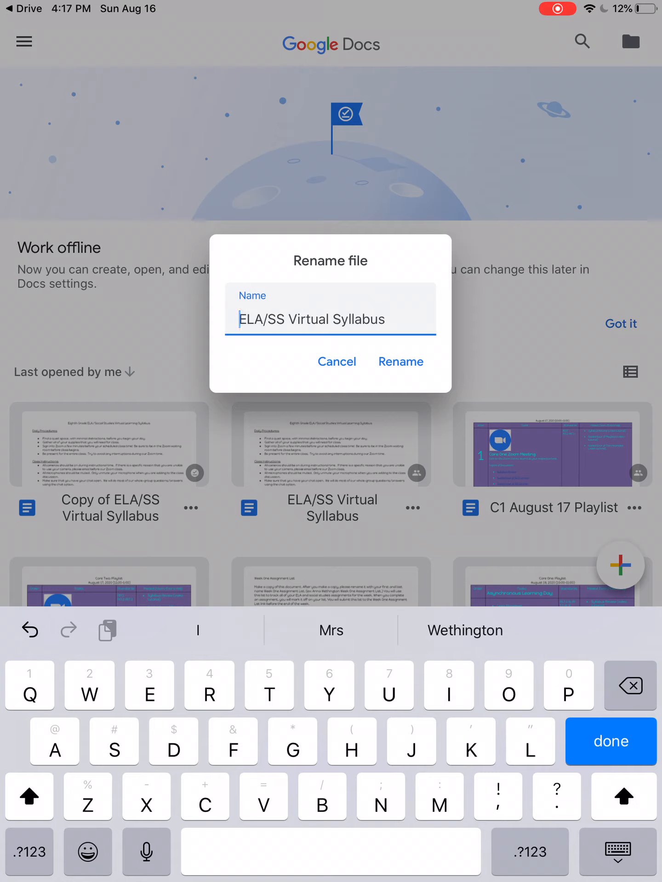
{"action": "type", "text": "Ann"}
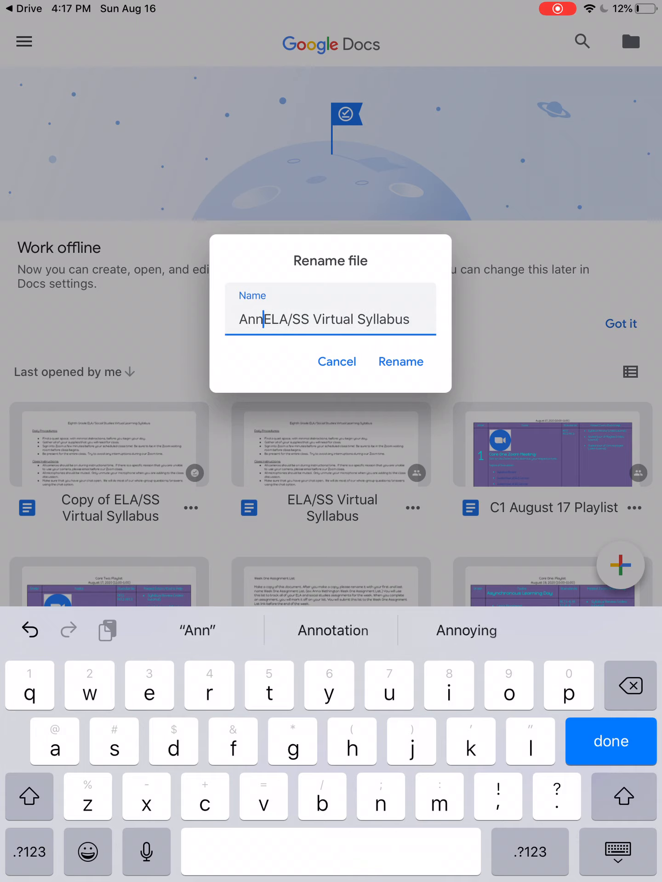
{"action": "type", "text": "a"}
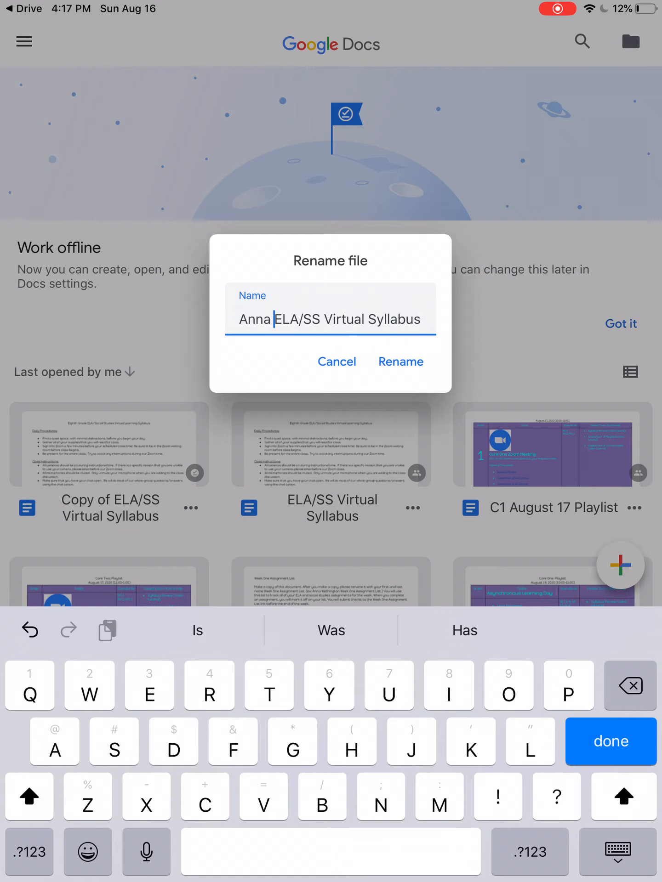
{"action": "type", "text": "Wethingto"}
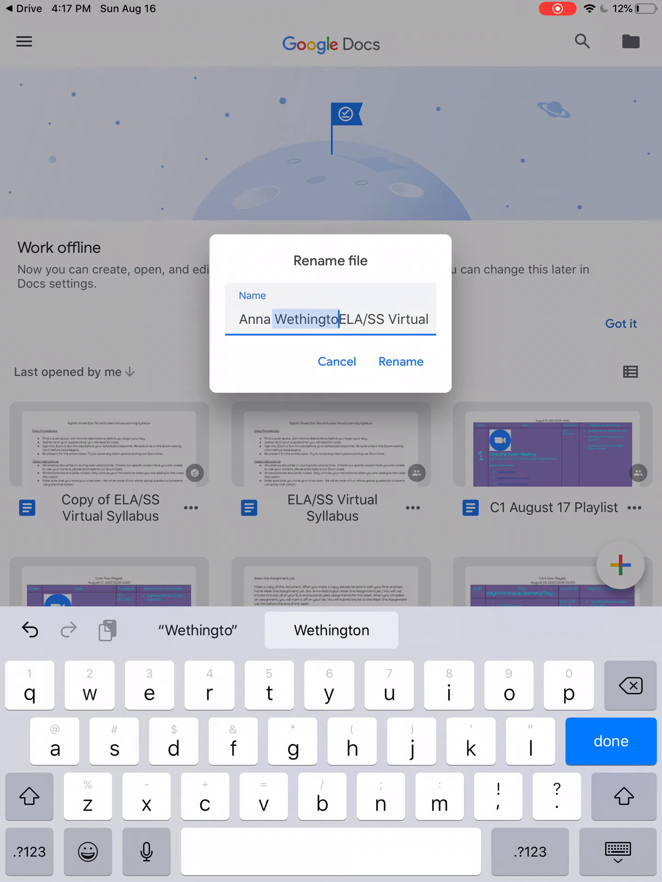
{"action": "left_click", "coordinate": [331, 629]}
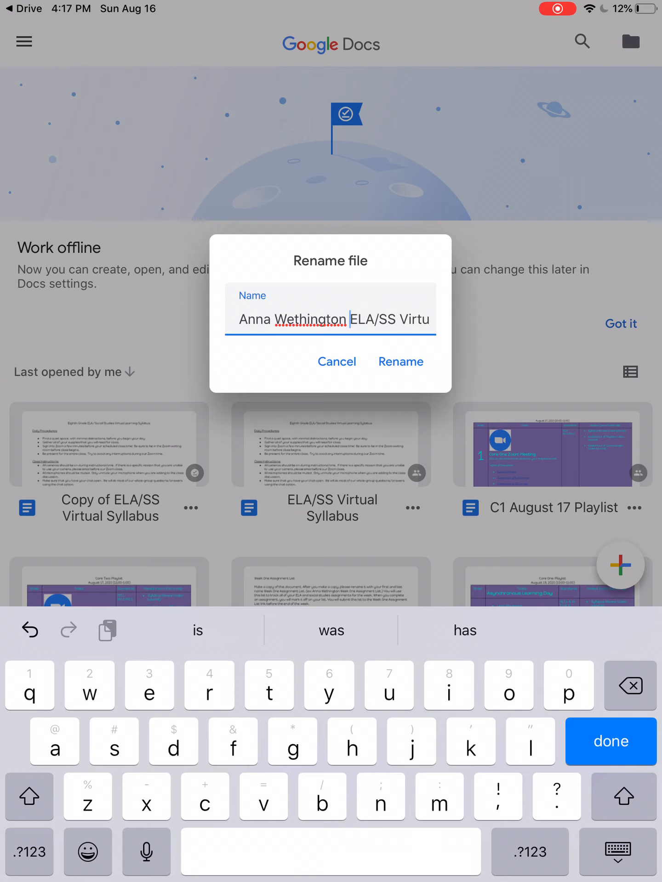
{"action": "left_click", "coordinate": [400, 361]}
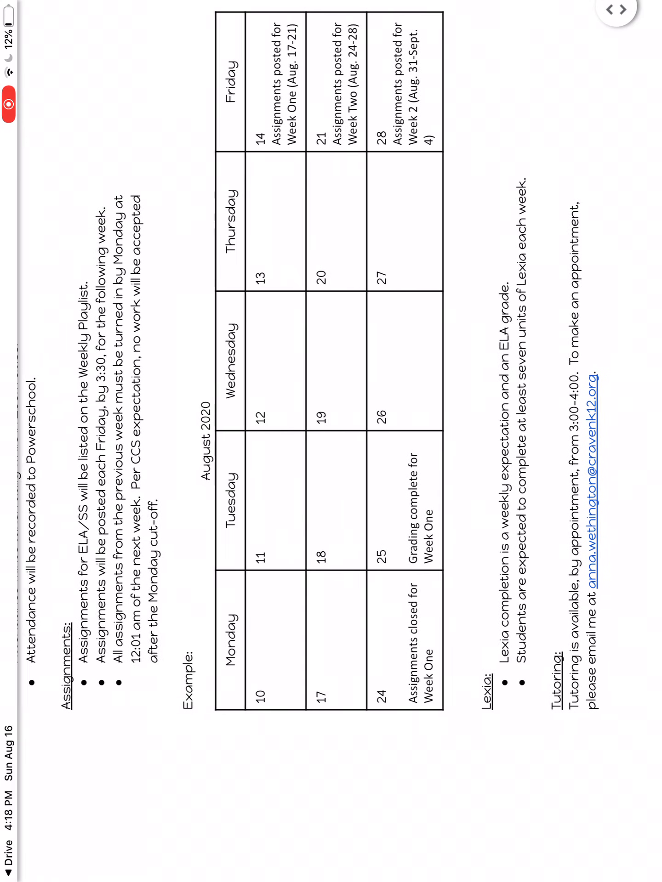
Scroll the renamed syllabus down toward the August 2020 assignments calendar
{"action": "scroll", "scroll_direction": "down", "scroll_amount": 3}
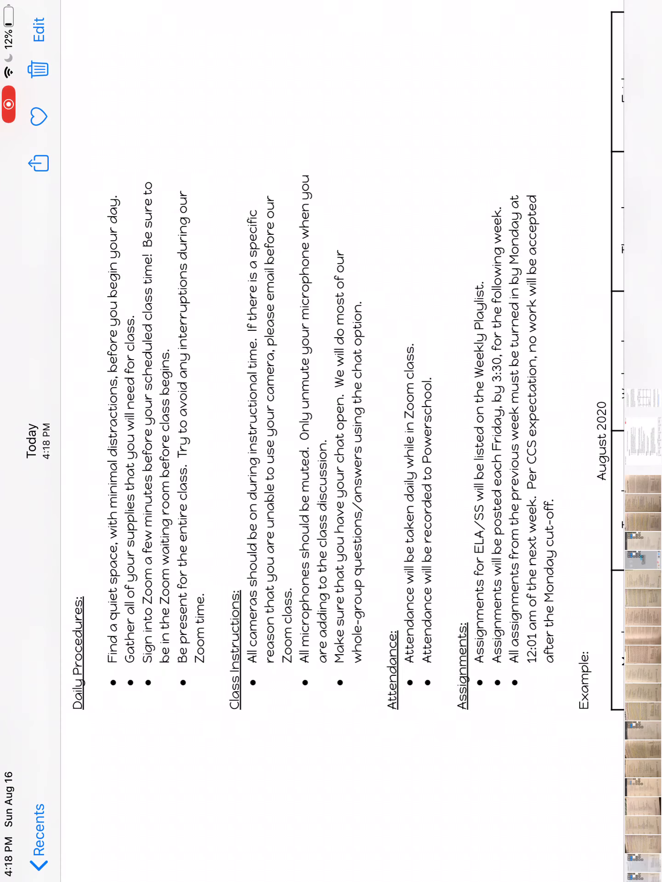
Enter Markup mode on the syllabus screenshot in Photos
{"action": "left_click", "coordinate": [22, 112]}
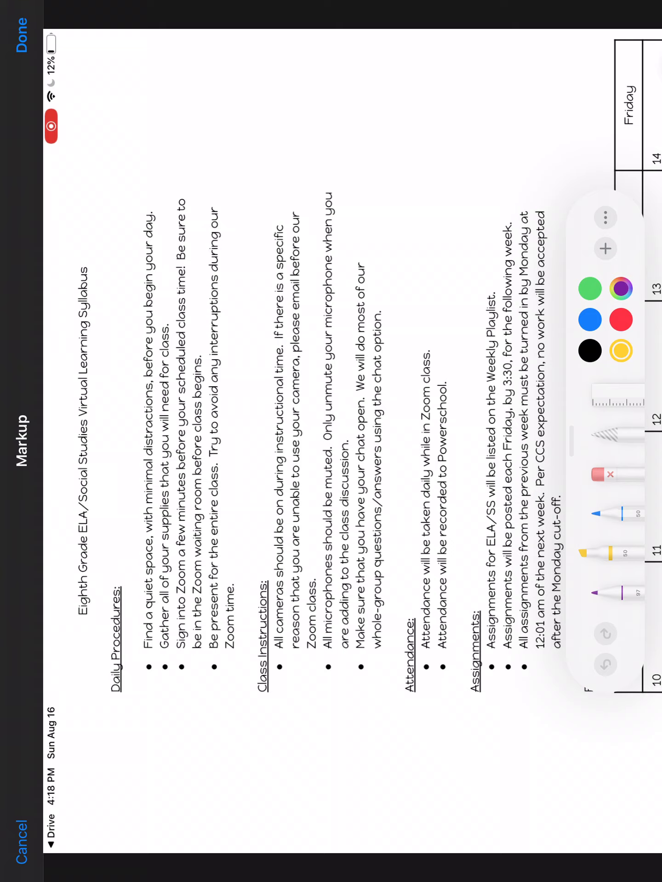
Highlight the title, Daily Procedures heading, and Zoom and attendance-time bullet phrases in yellow
{"action": "left_click_drag", "start_coordinate": [90, 275], "coordinate": [90, 636]}
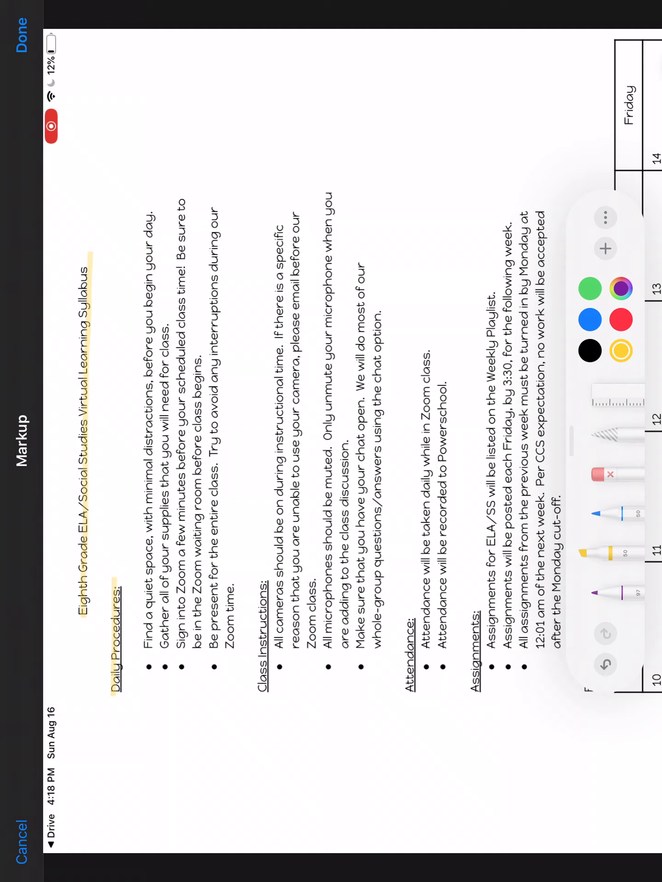
{"action": "left_click_drag", "start_coordinate": [147, 395], "coordinate": [141, 517]}
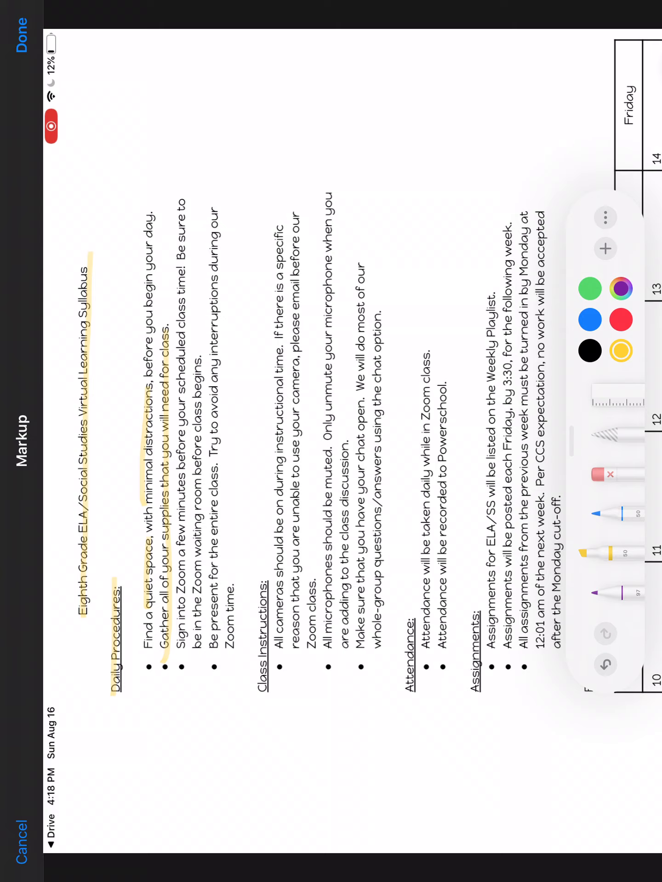
{"action": "left_click_drag", "start_coordinate": [180, 422], "coordinate": [180, 636]}
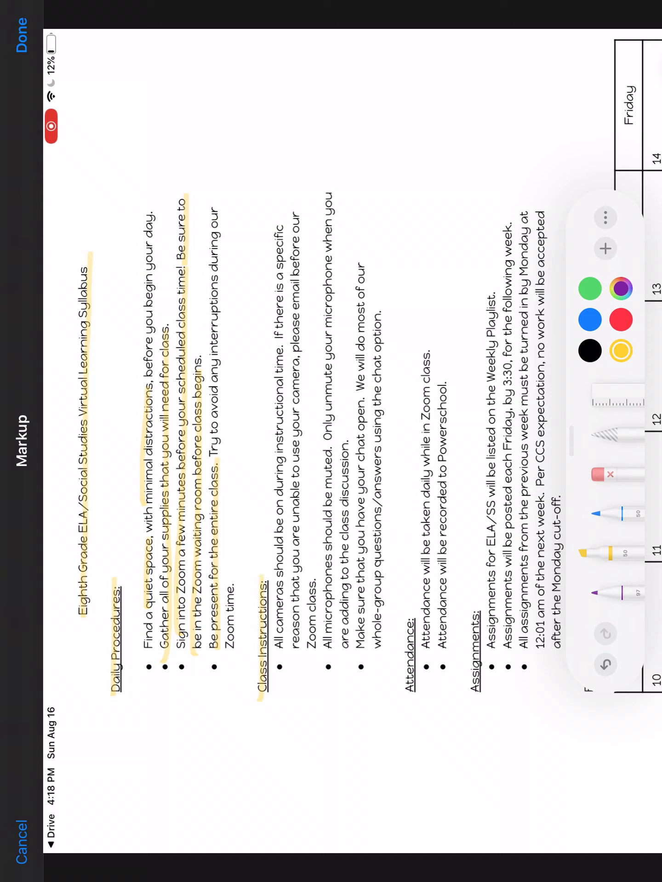
Highlight the Class Instructions heading, camera rule and attendance phrases in yellow
{"action": "left_click_drag", "start_coordinate": [280, 639], "coordinate": [287, 360]}
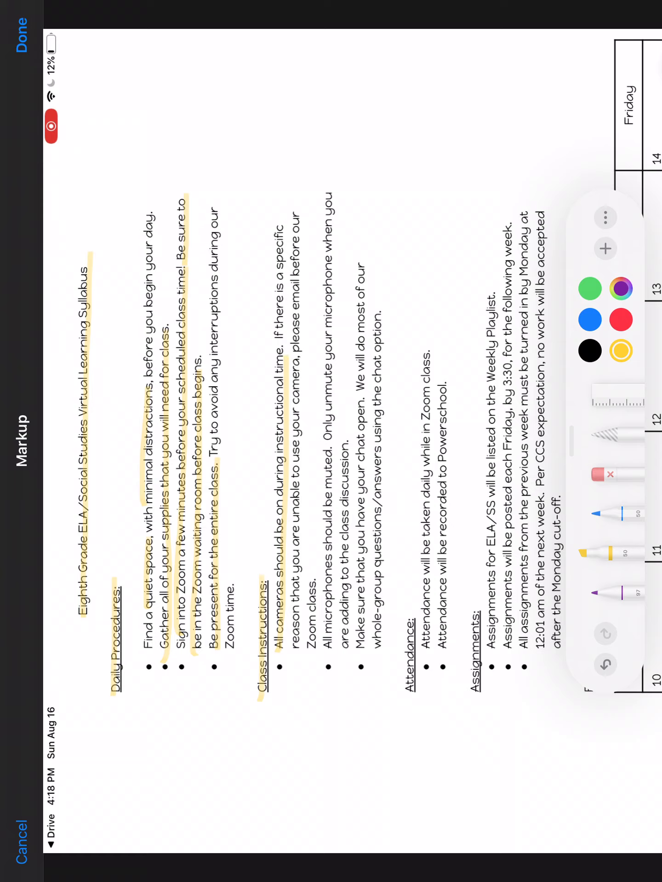
{"action": "left_click_drag", "start_coordinate": [287, 349], "coordinate": [287, 568]}
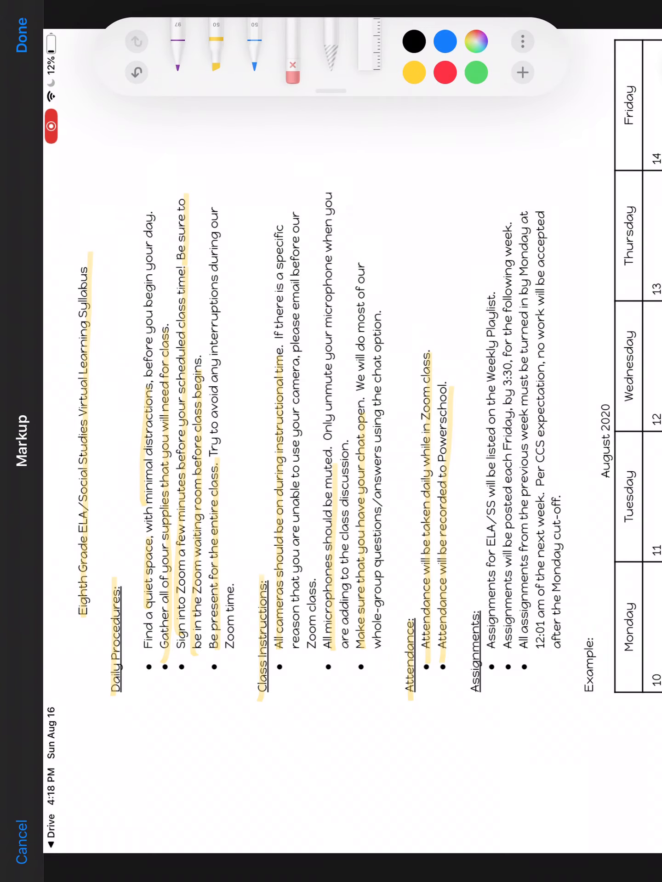
Set the highlighter colour to yellow for the Assignments section
{"action": "left_click", "coordinate": [413, 74]}
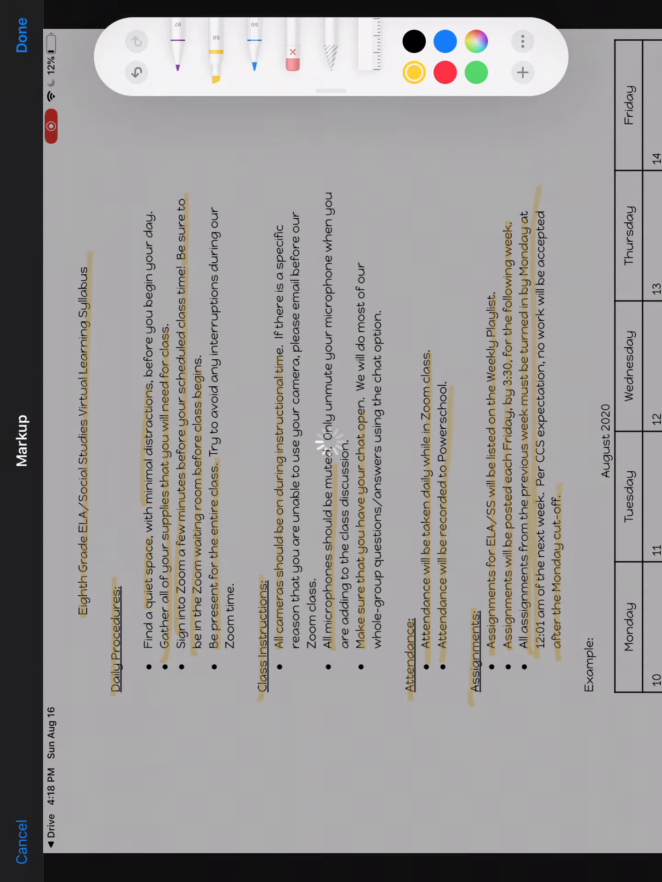
Mark up the calendar screenshot, highlighting the Friday 21 Week Two (Aug. 24-28) assignments entry
{"action": "left_click", "coordinate": [18, 20]}
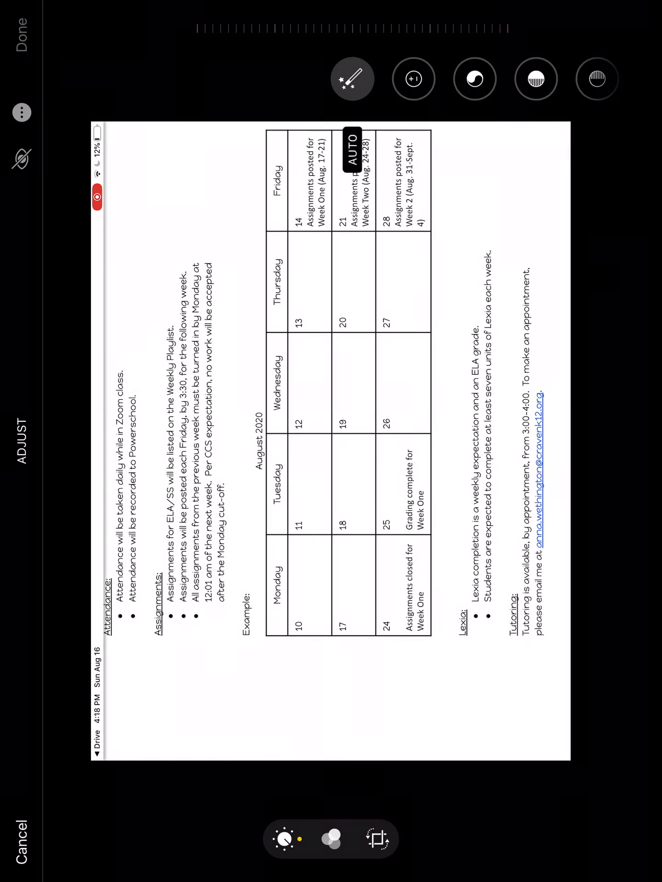
{"action": "left_click", "coordinate": [22, 112]}
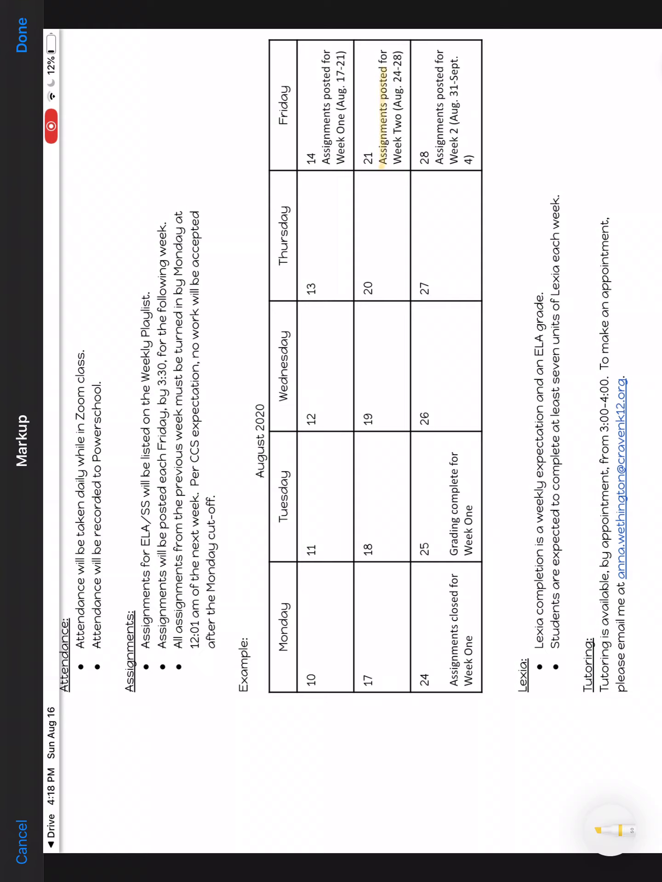
{"action": "left_click_drag", "start_coordinate": [382, 141], "coordinate": [394, 169]}
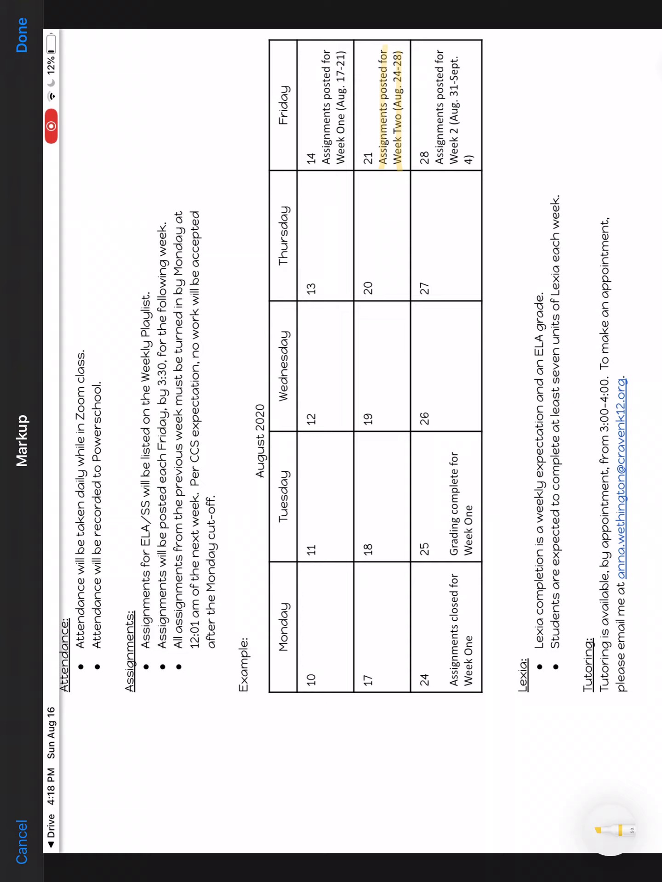